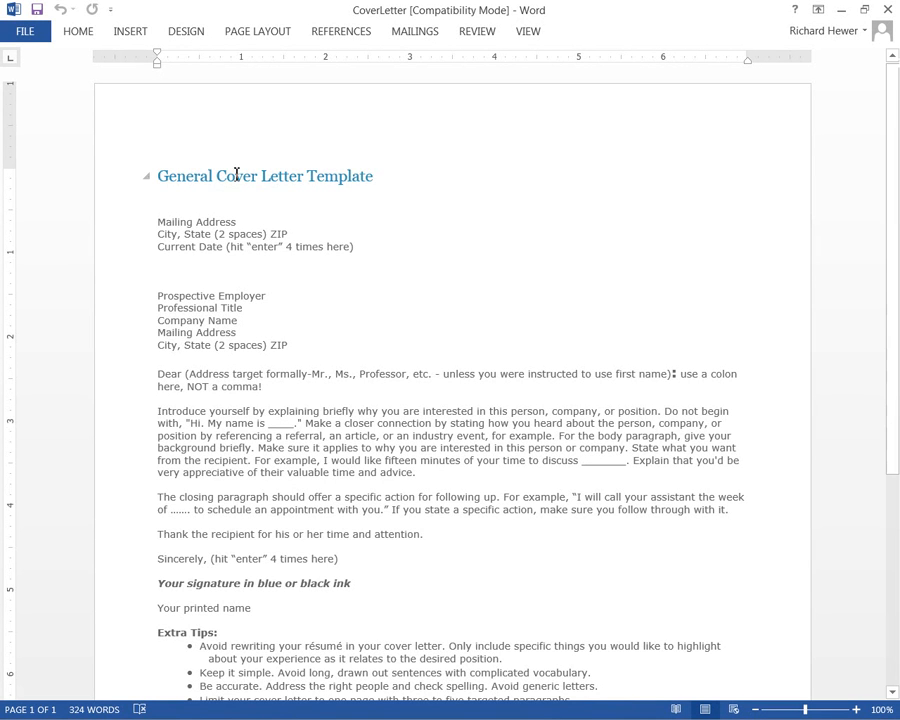
mouse_move(422, 177)
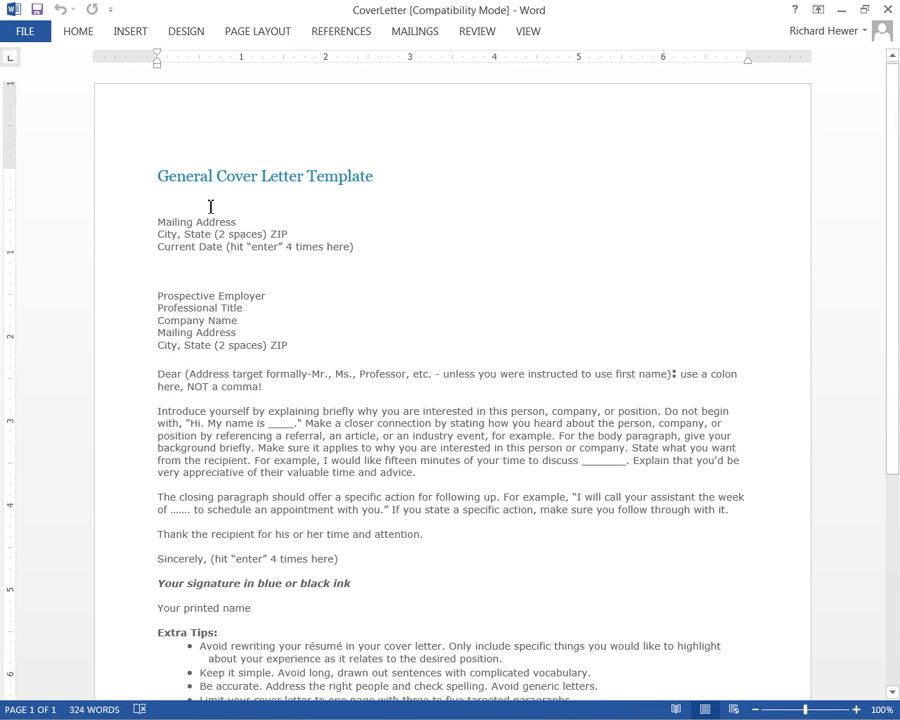
mouse_move(455, 184)
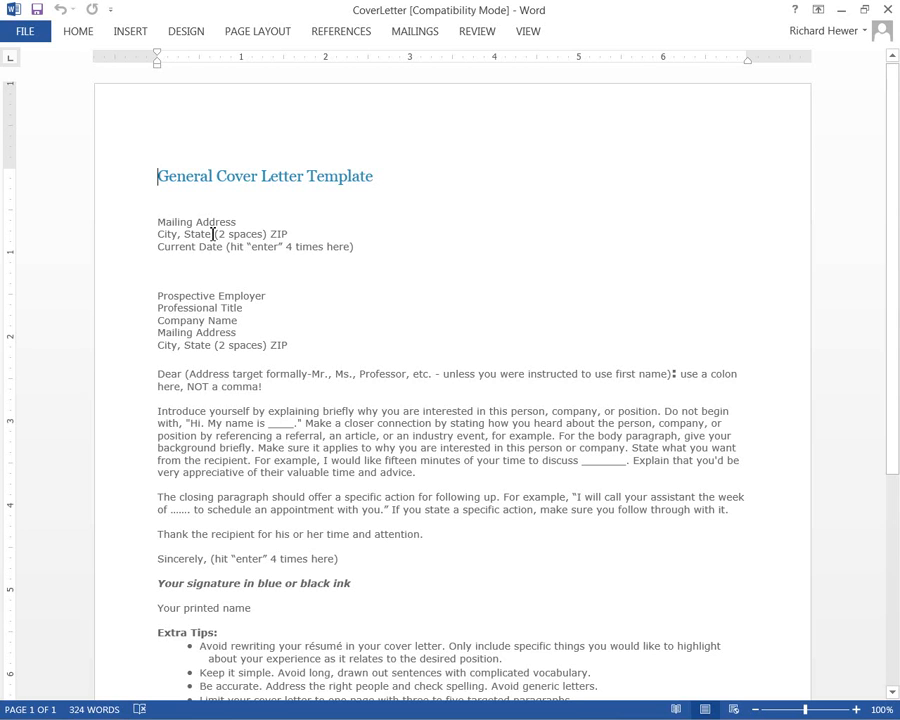
mouse_move(242, 236)
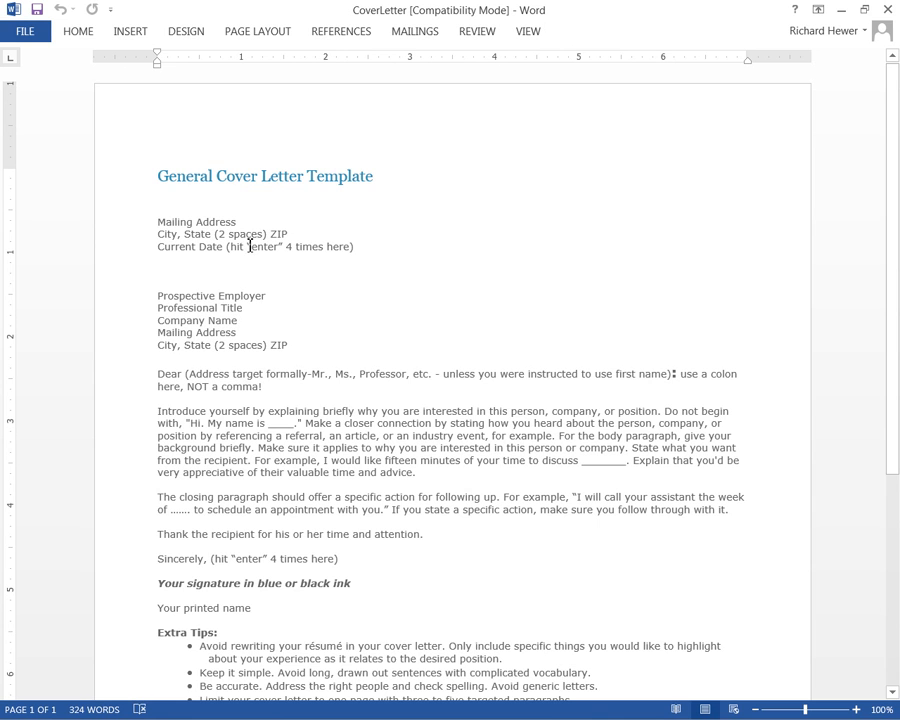
mouse_move(204, 267)
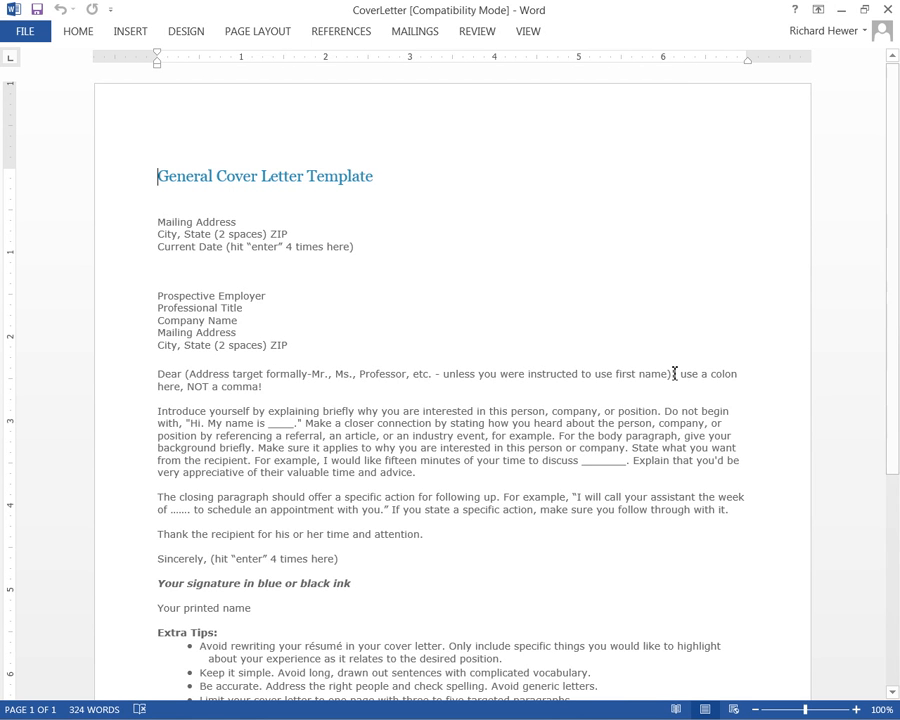
mouse_move(475, 385)
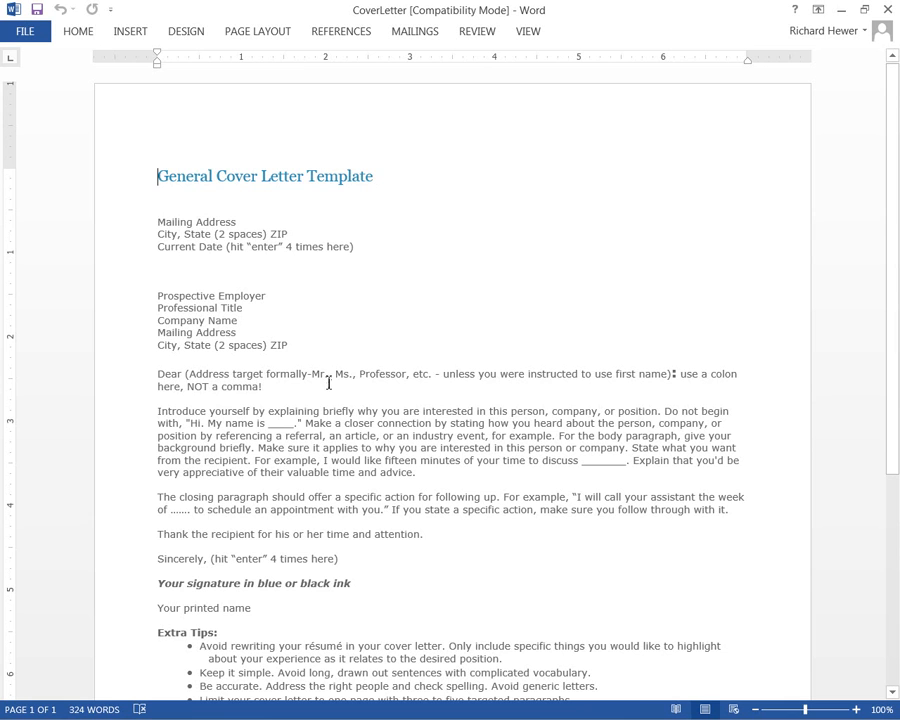
mouse_move(360, 374)
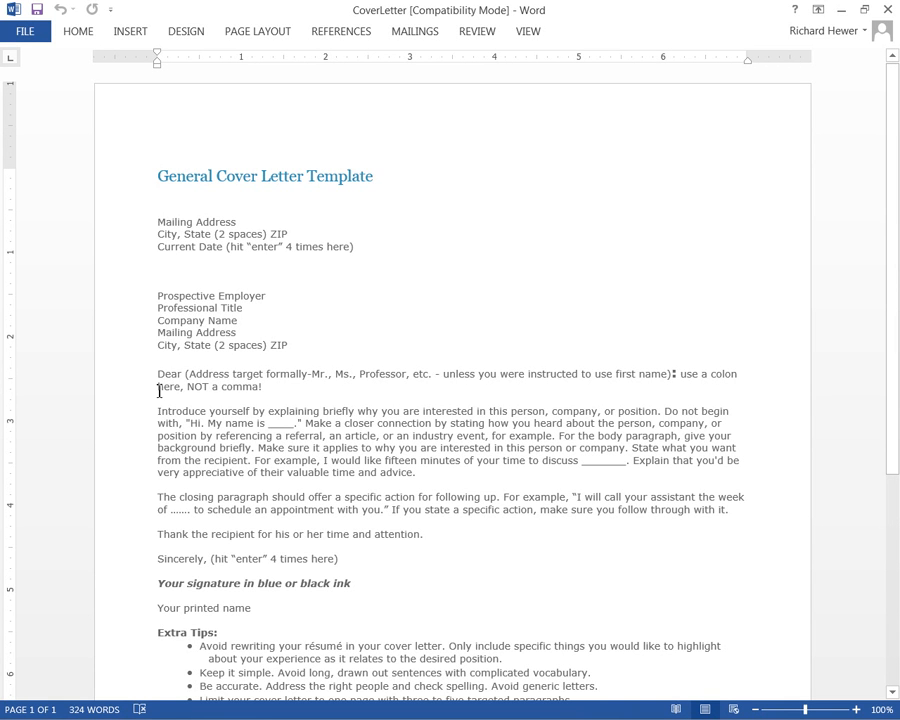
mouse_move(378, 410)
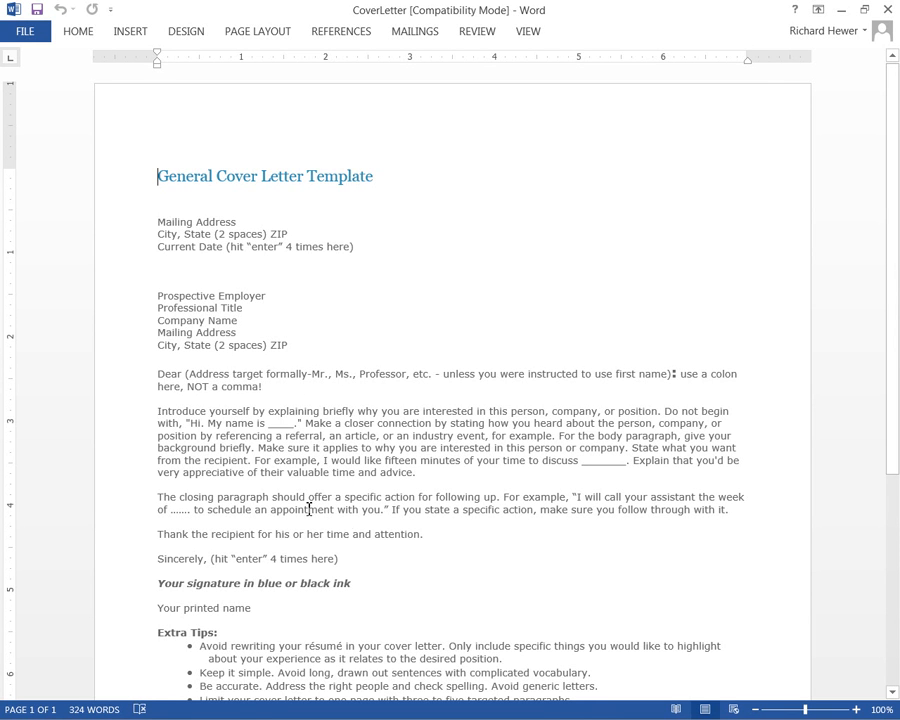
mouse_move(380, 419)
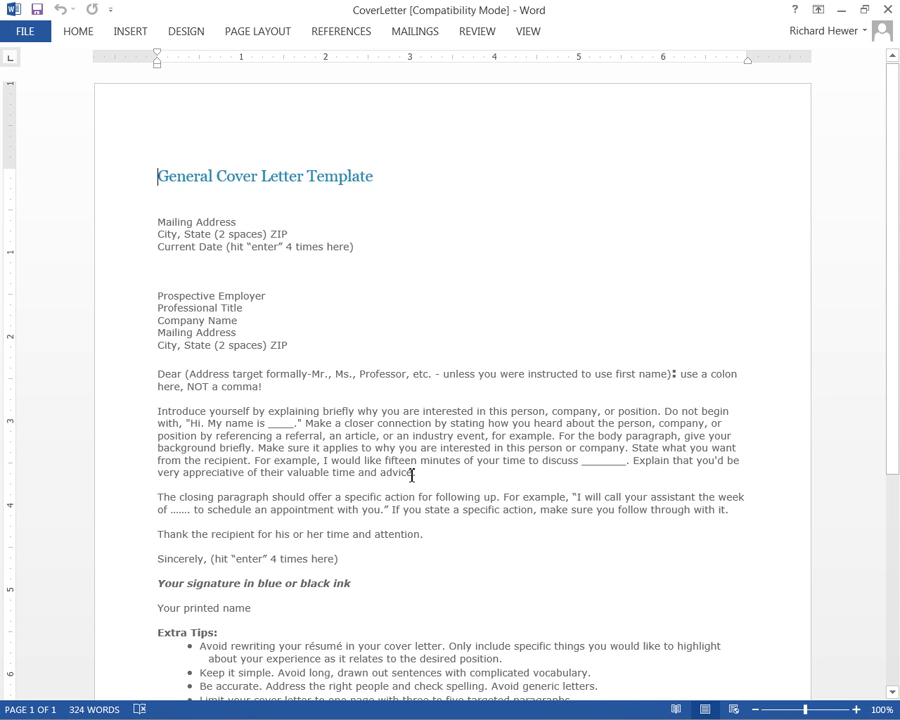
mouse_move(424, 474)
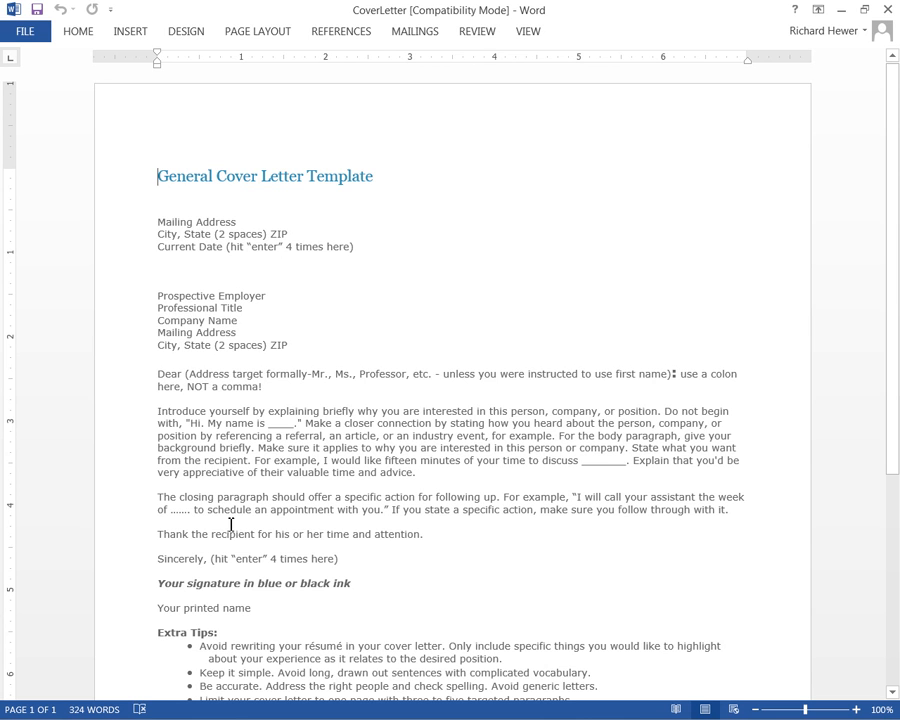
mouse_move(480, 467)
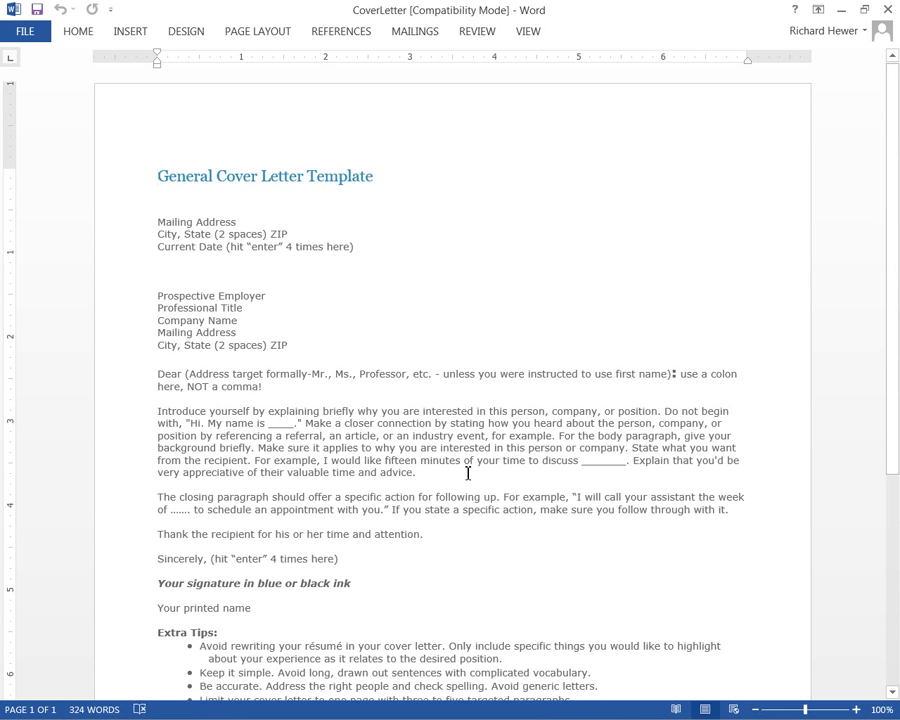
mouse_move(453, 477)
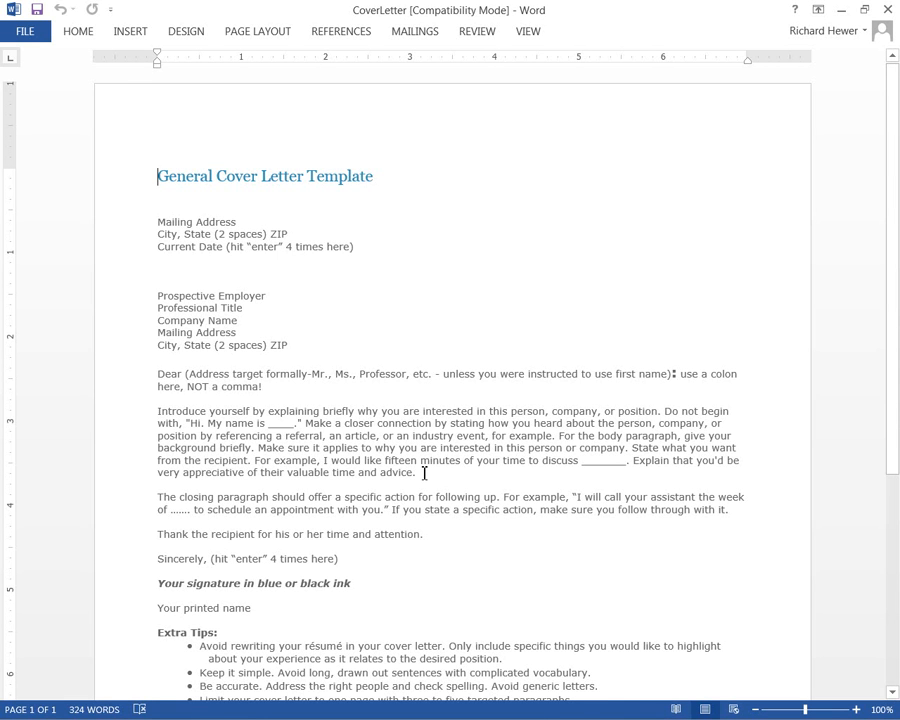
mouse_move(570, 493)
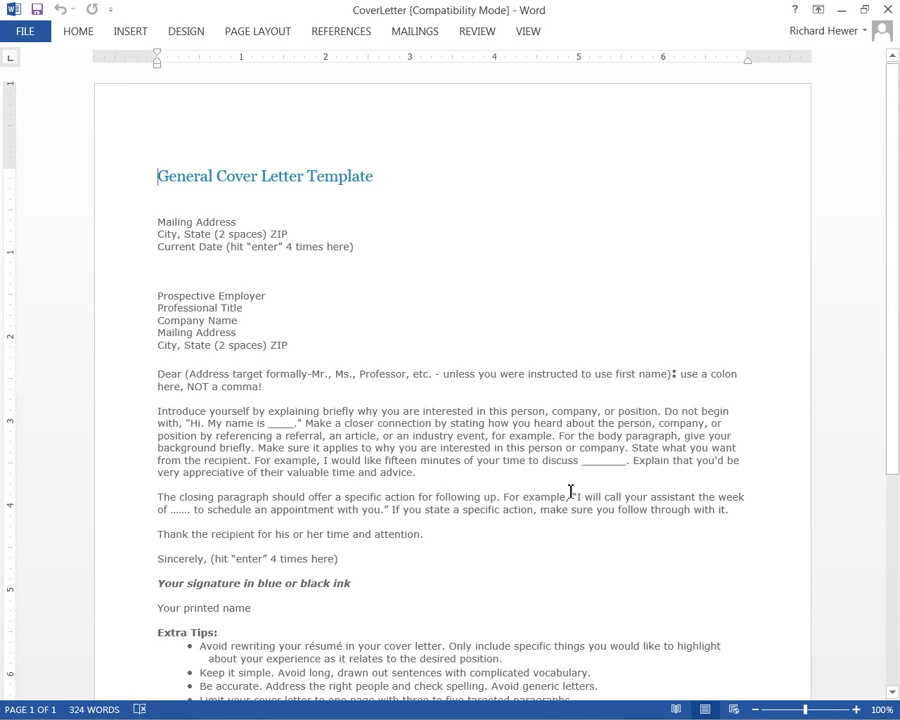
mouse_move(475, 480)
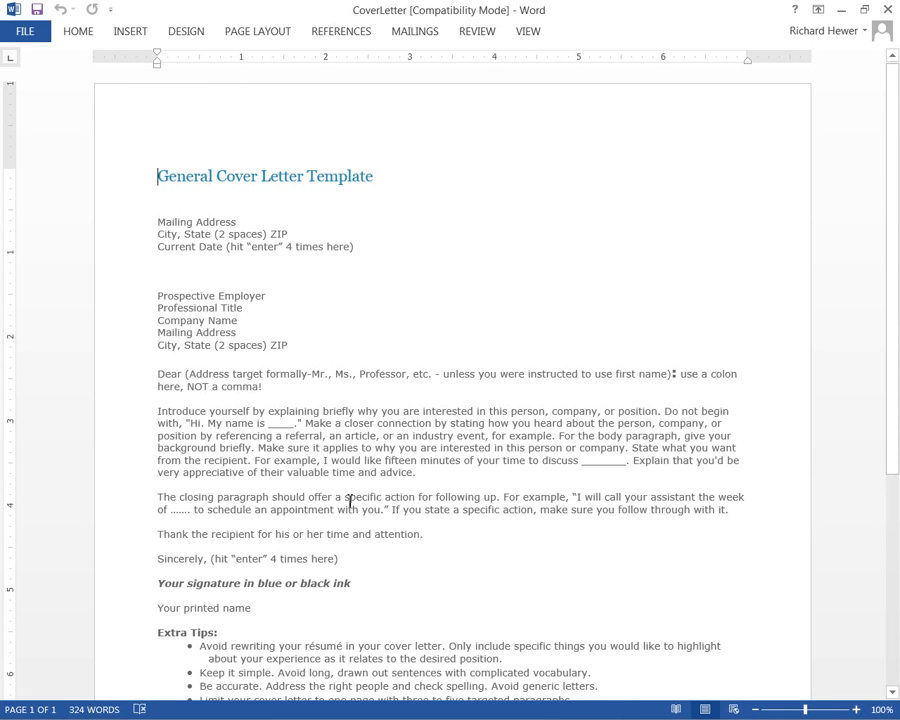
mouse_move(420, 497)
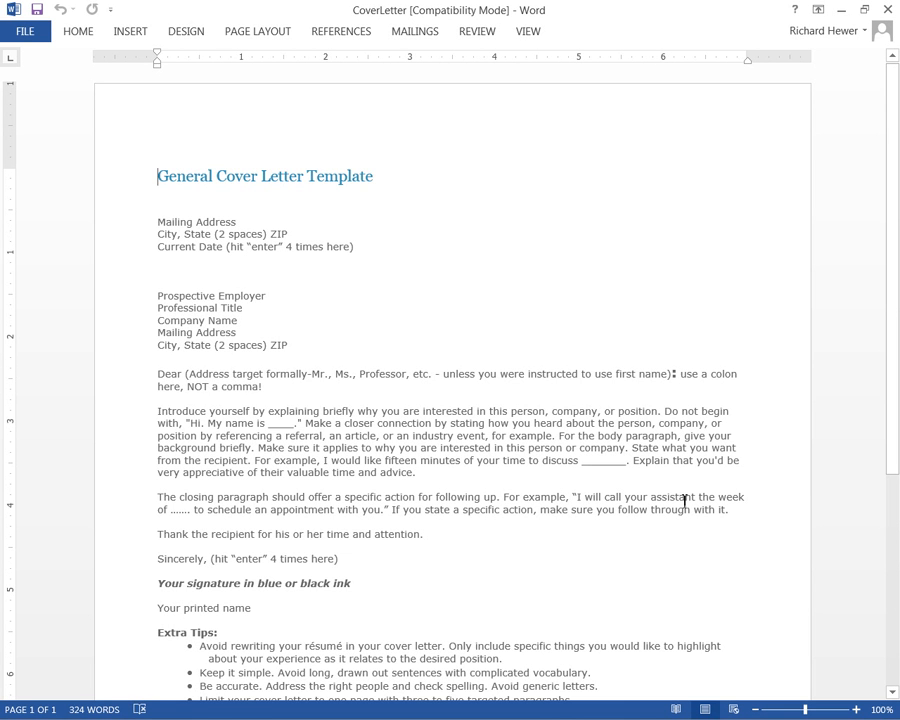
mouse_move(432, 545)
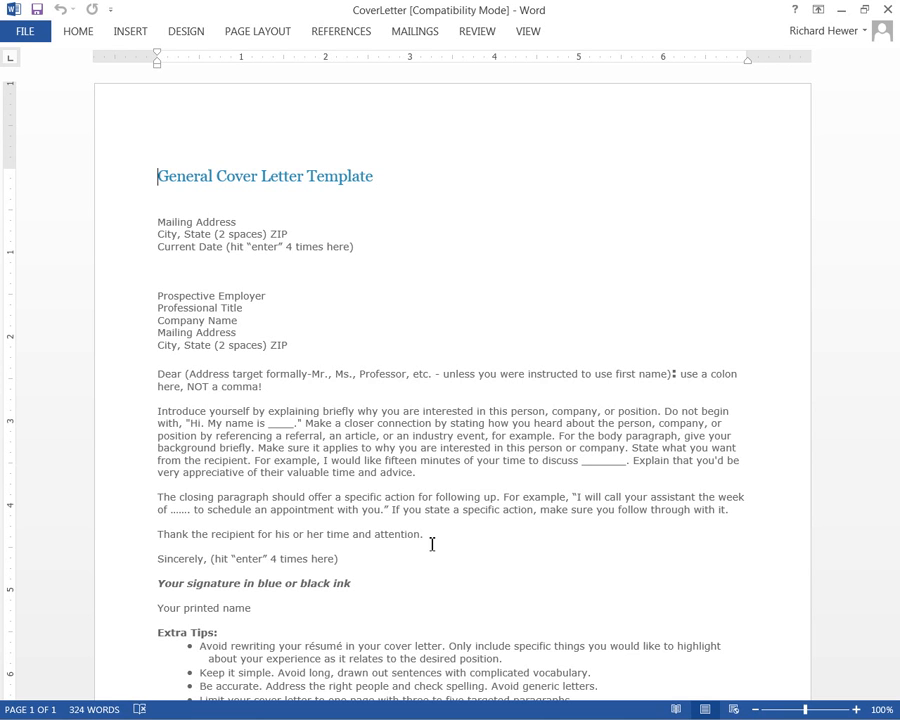
mouse_move(377, 517)
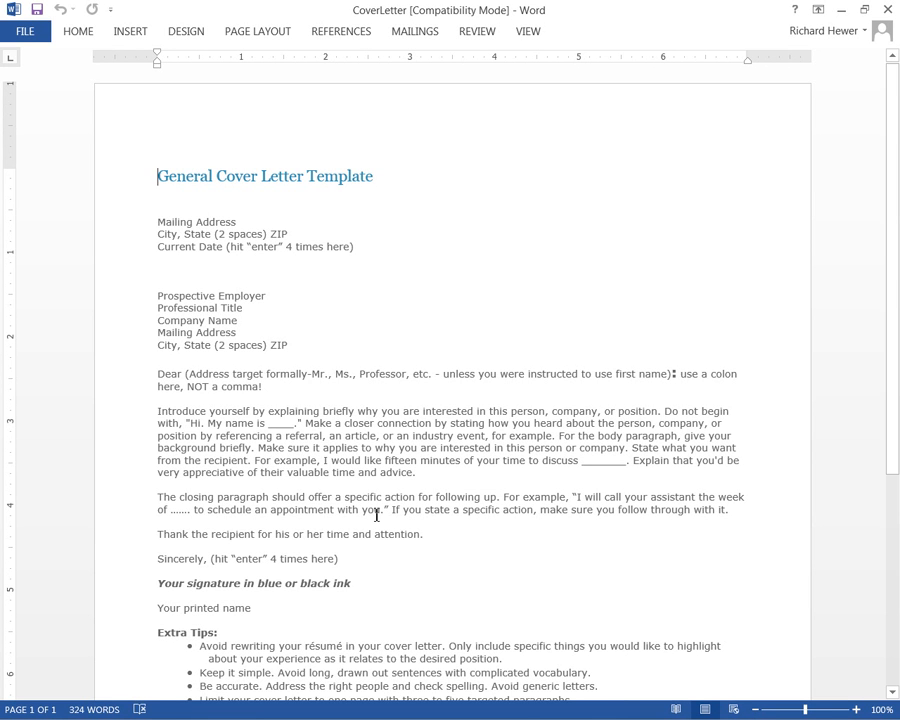
mouse_move(535, 520)
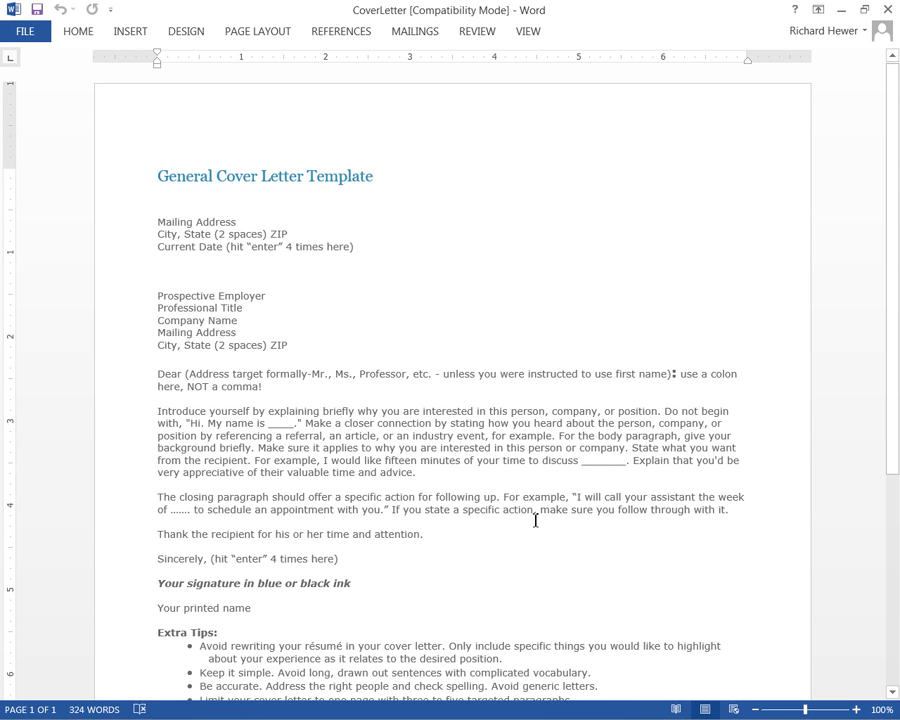
mouse_move(703, 515)
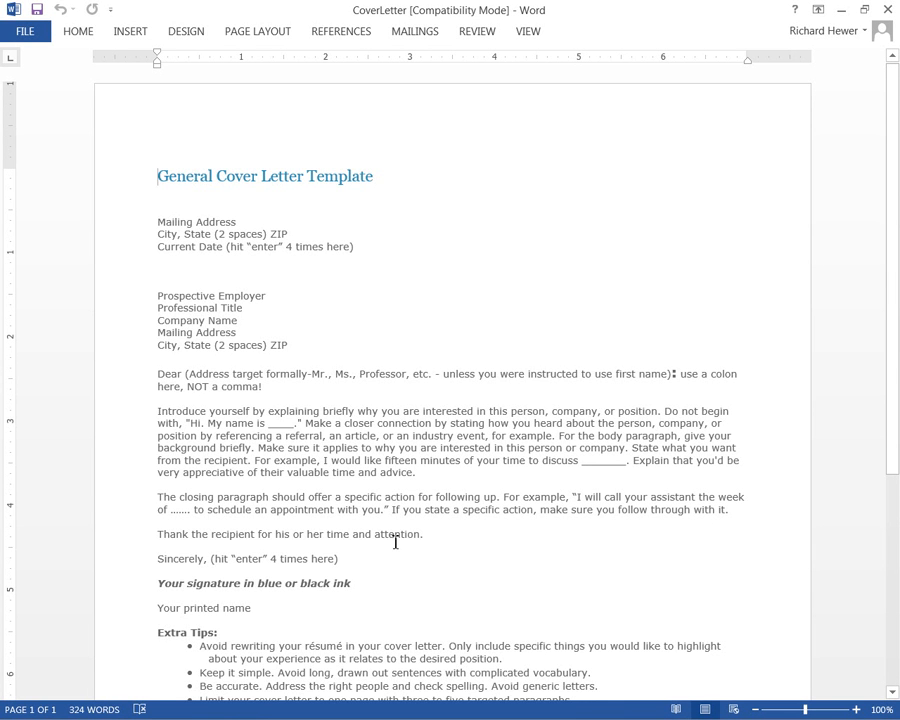
scroll(down, 3)
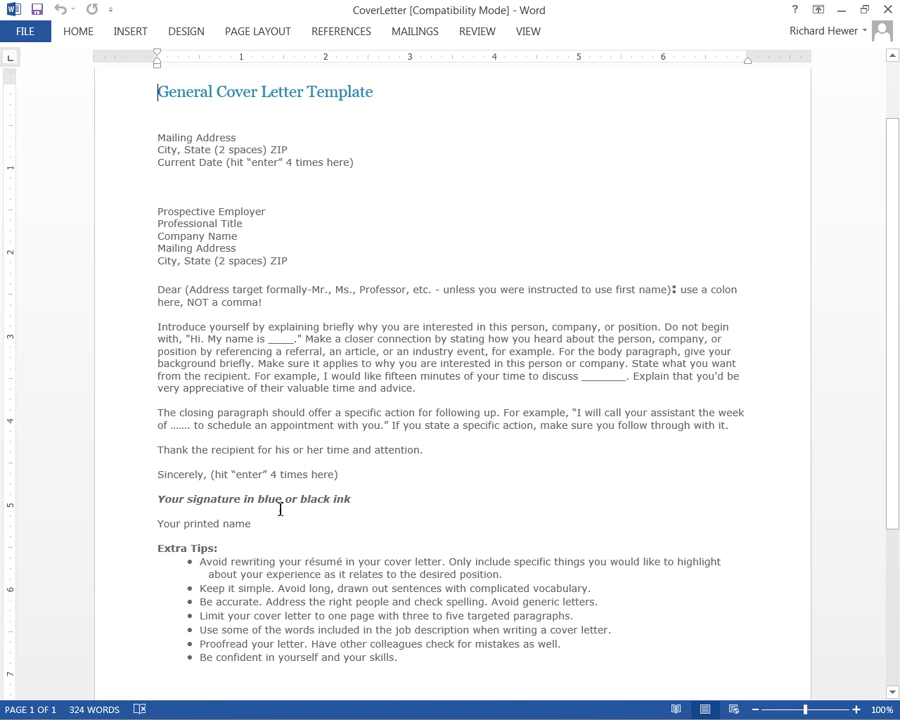
mouse_move(138, 524)
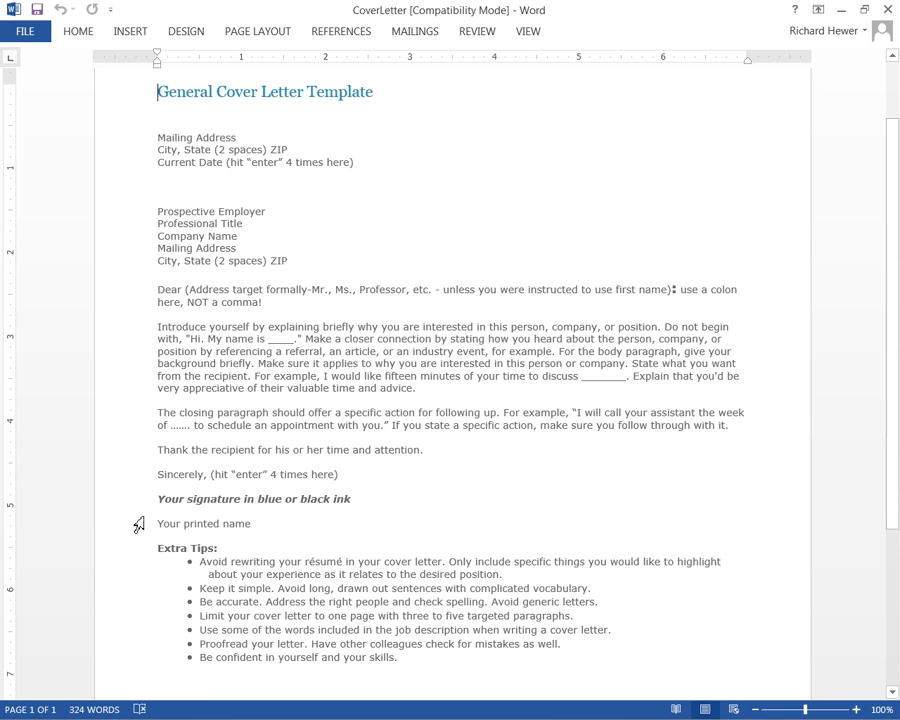
mouse_move(558, 480)
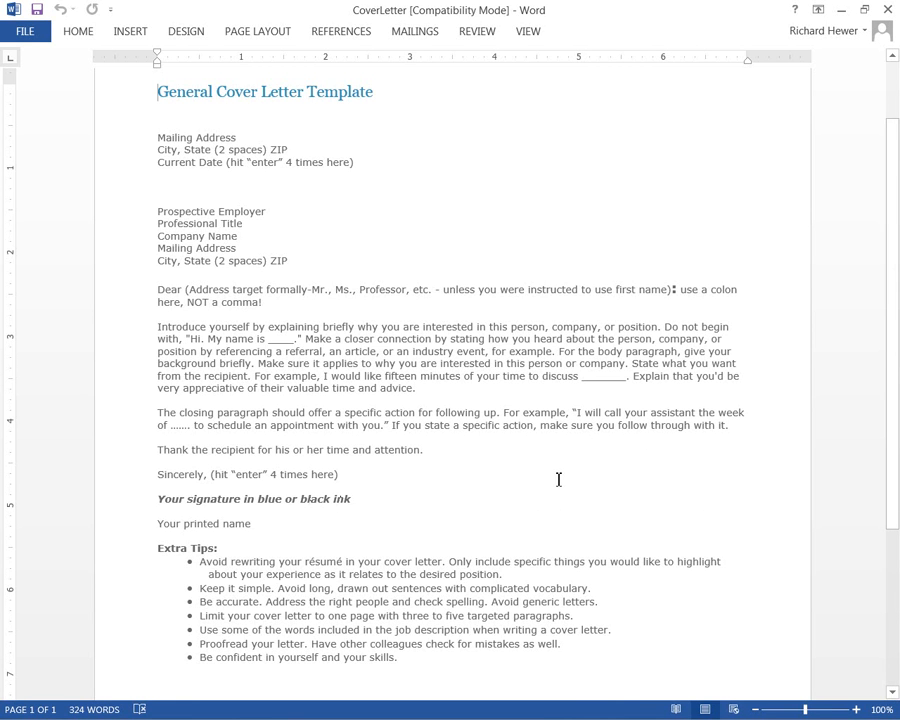
scroll(down, 3)
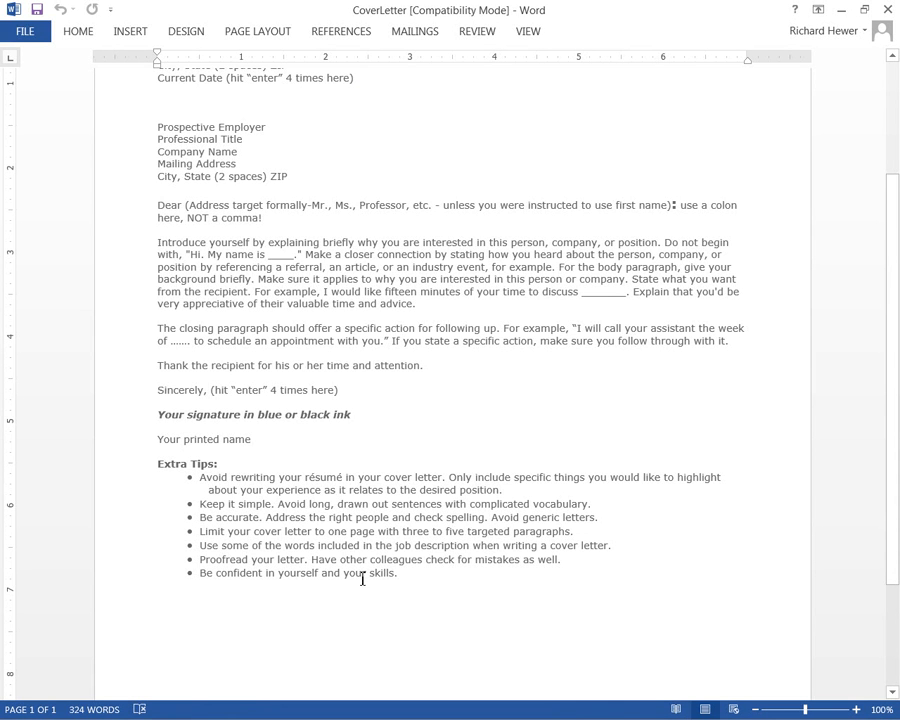
mouse_move(433, 585)
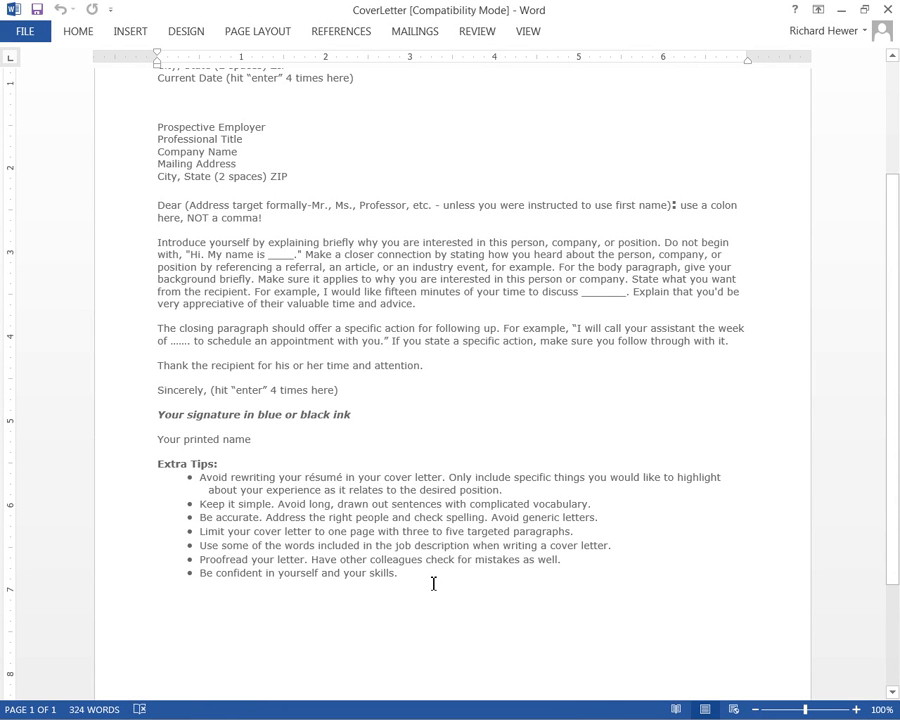
mouse_move(444, 594)
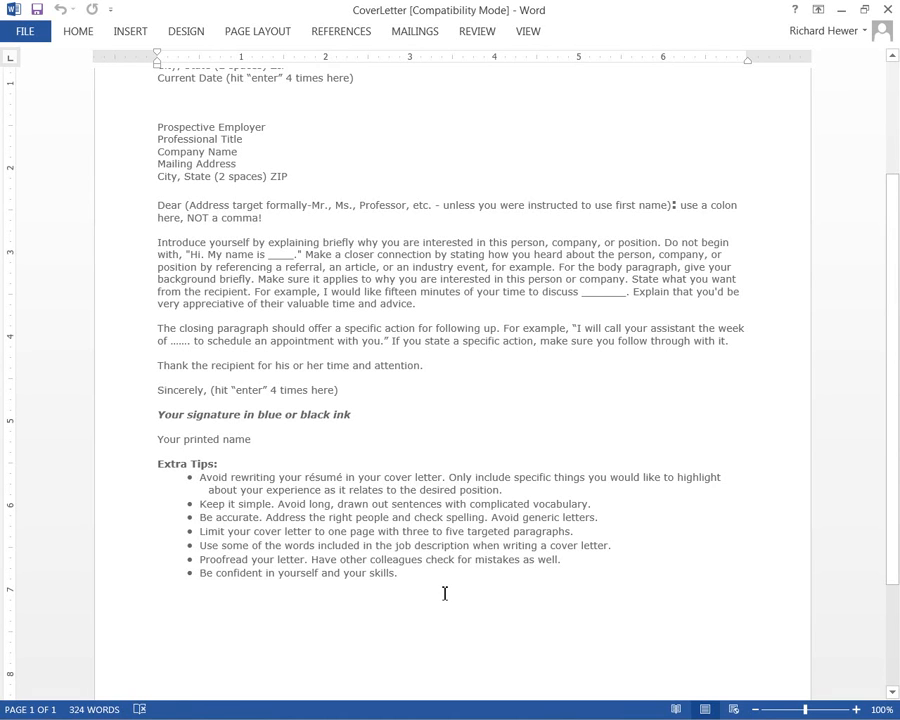